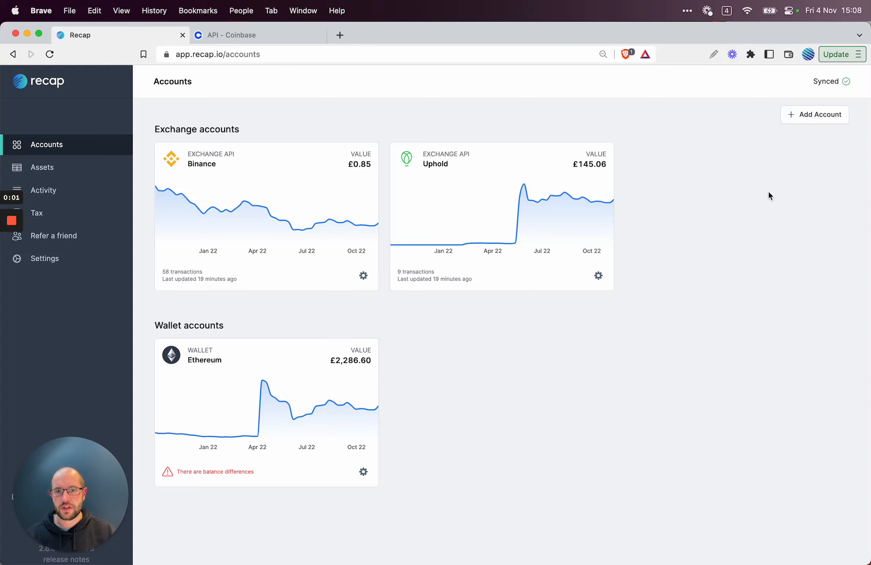
mouse_move(584, 166)
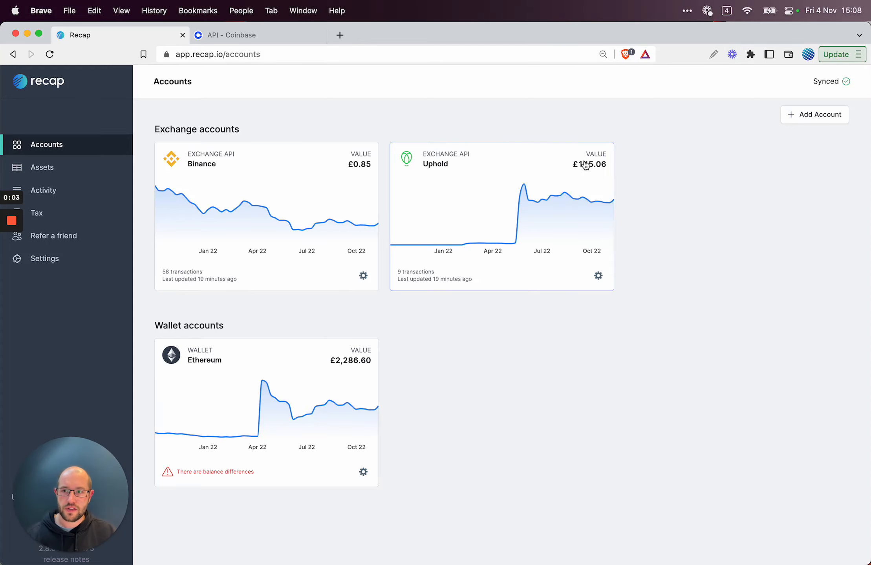
mouse_move(715, 178)
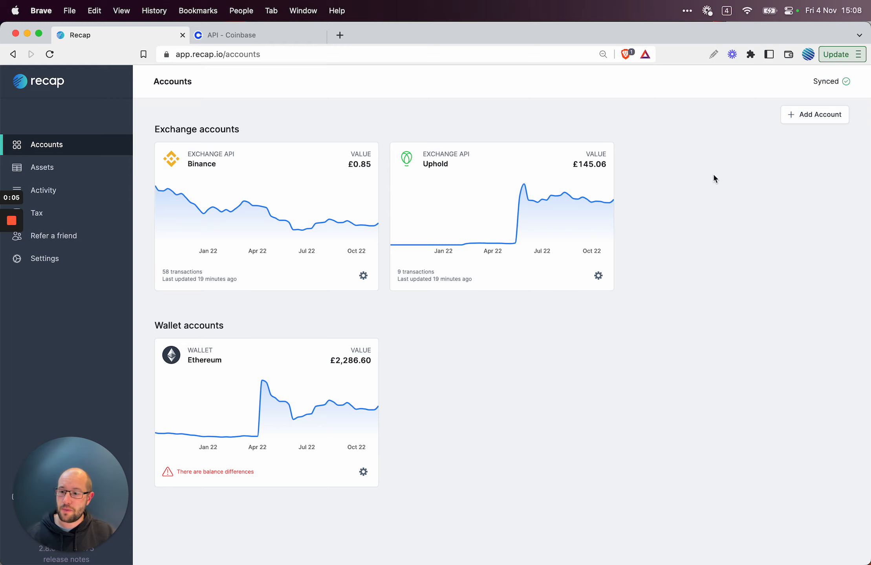
mouse_move(542, 394)
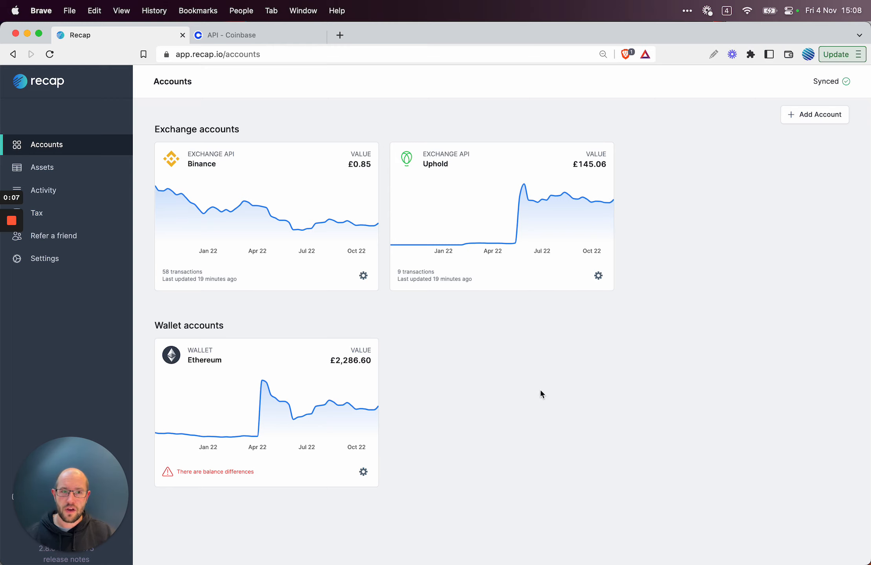
mouse_move(313, 96)
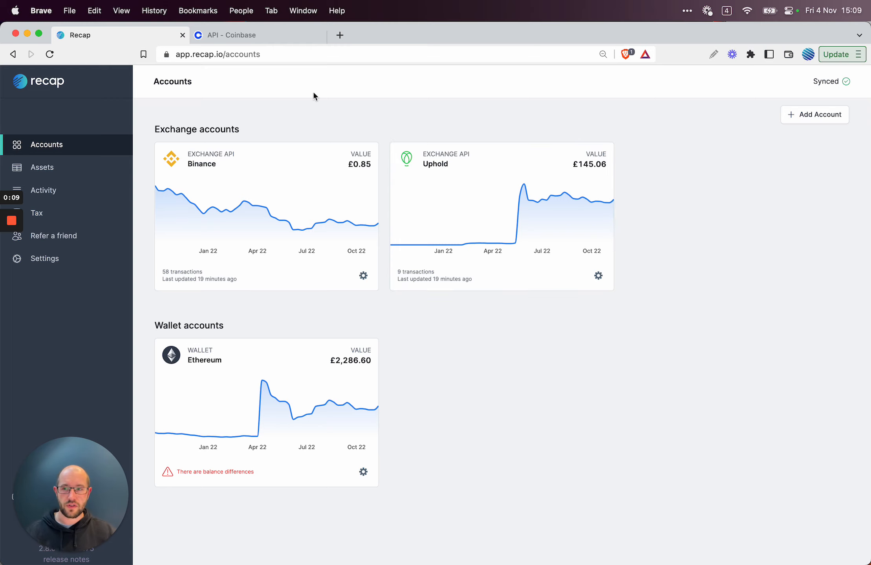
mouse_move(722, 198)
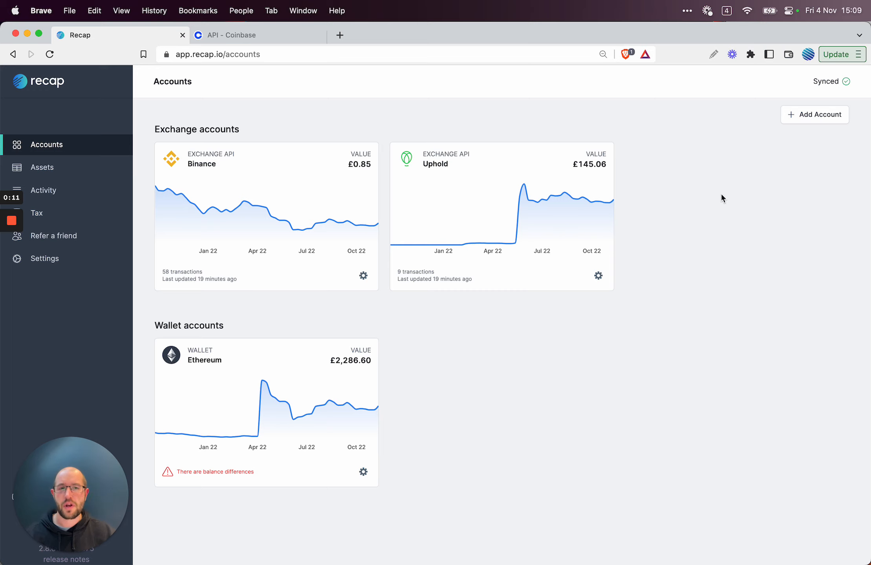
mouse_move(815, 115)
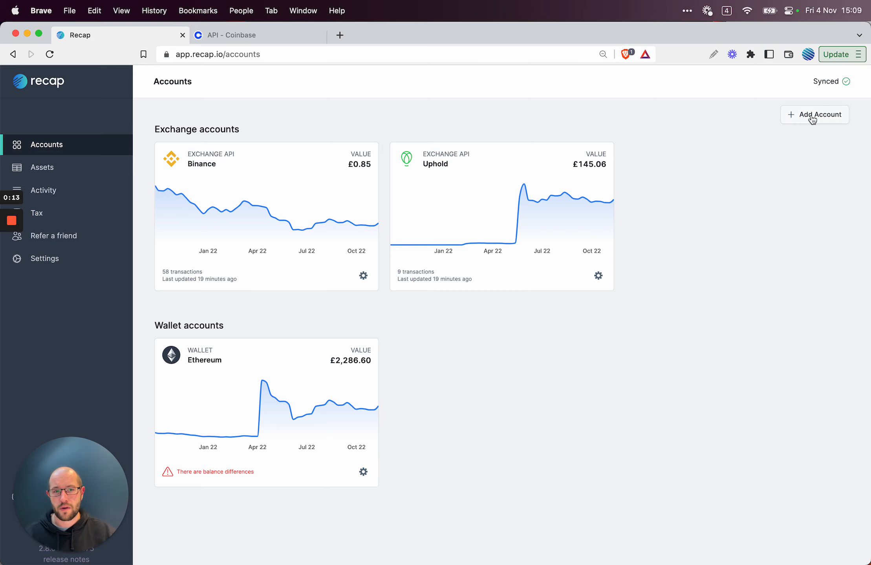
Step: Add a new Exchange API account, choosing Coinbase and keeping the name Coinbase
click(814, 114)
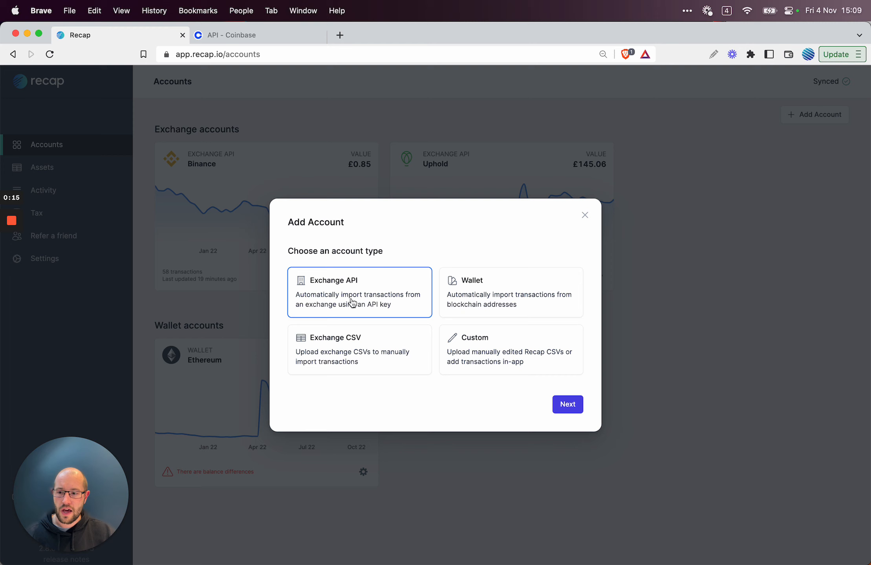
mouse_move(566, 404)
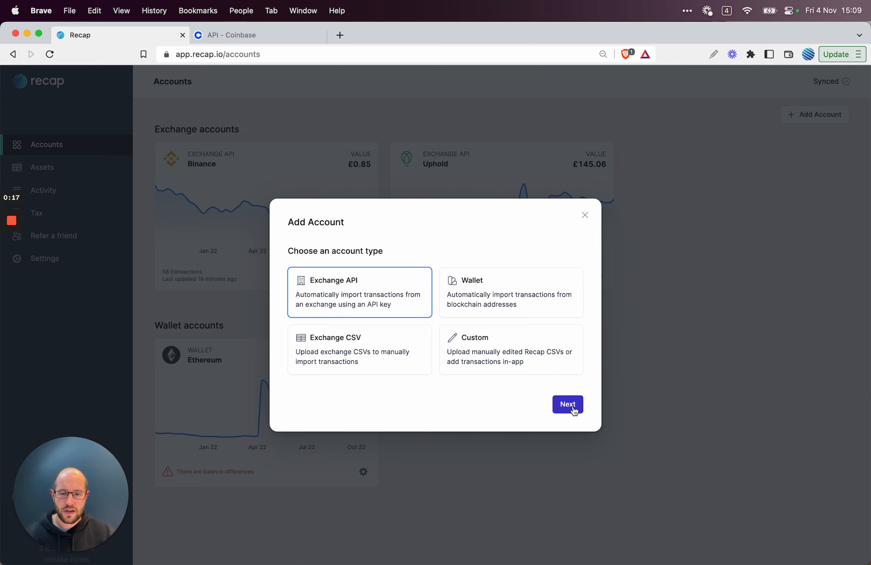
click(567, 404)
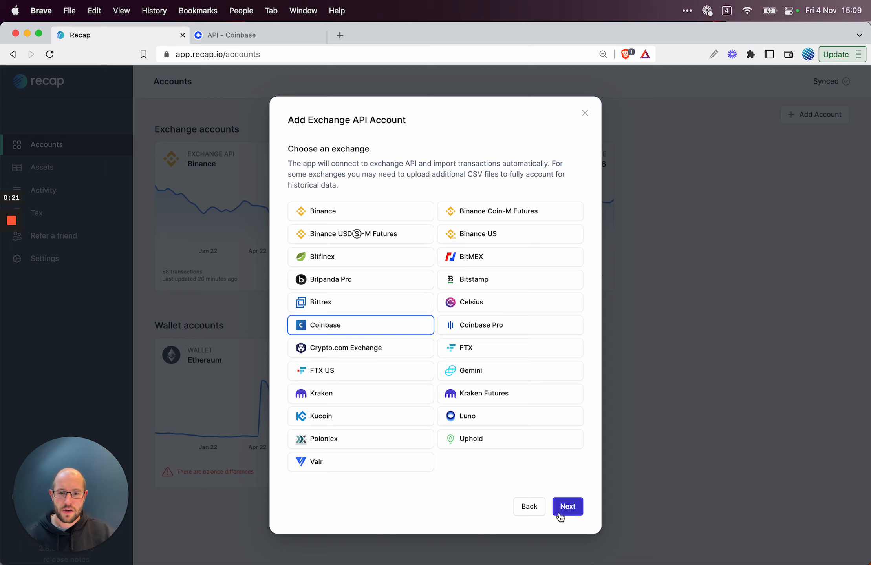
click(567, 505)
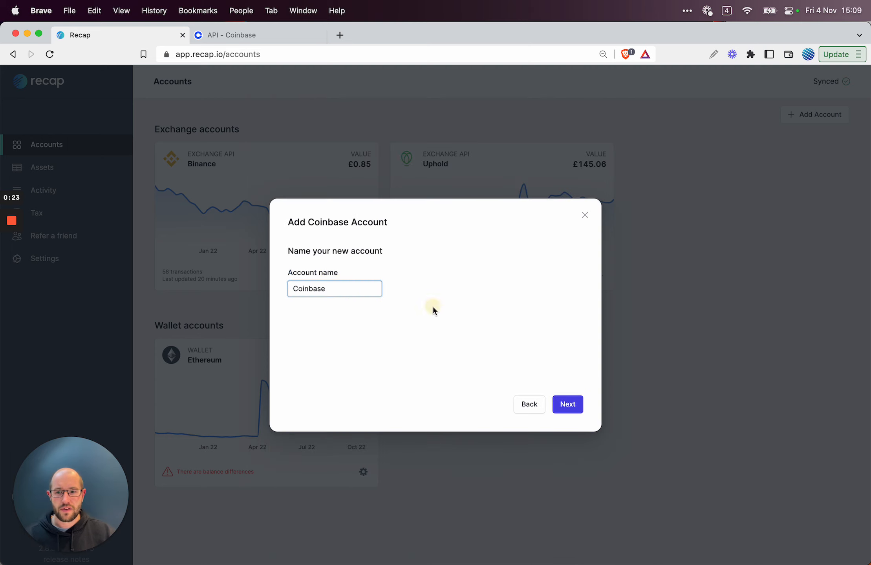
click(567, 404)
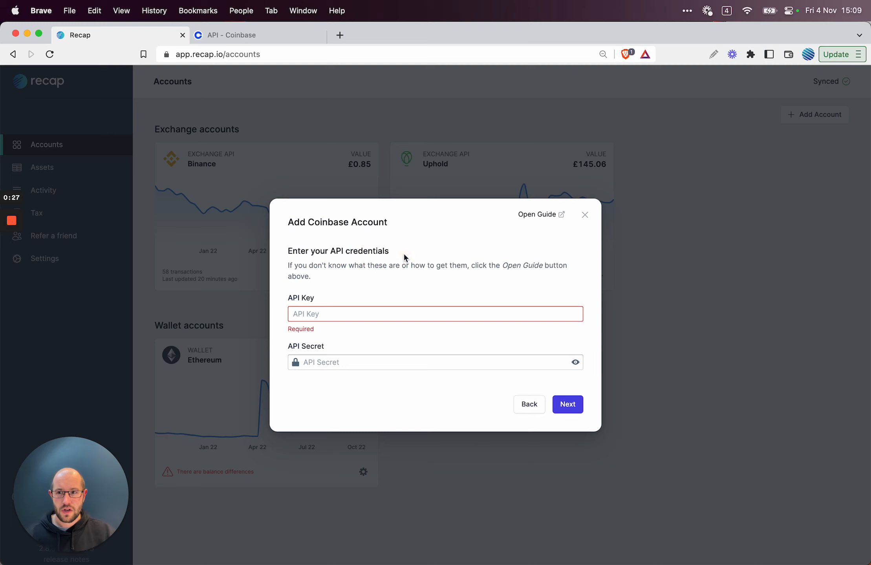
mouse_move(347, 238)
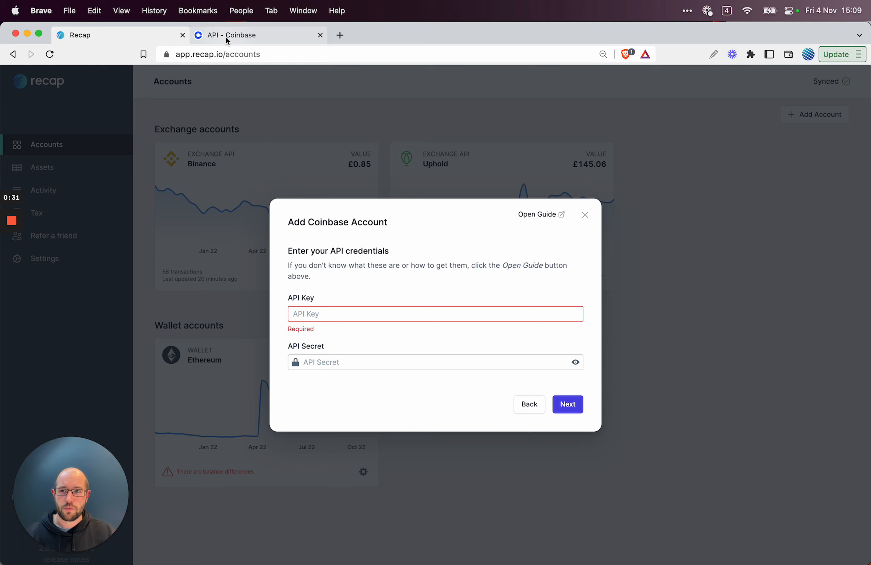
Step: Switch to the Coinbase website and let its home page load
click(258, 35)
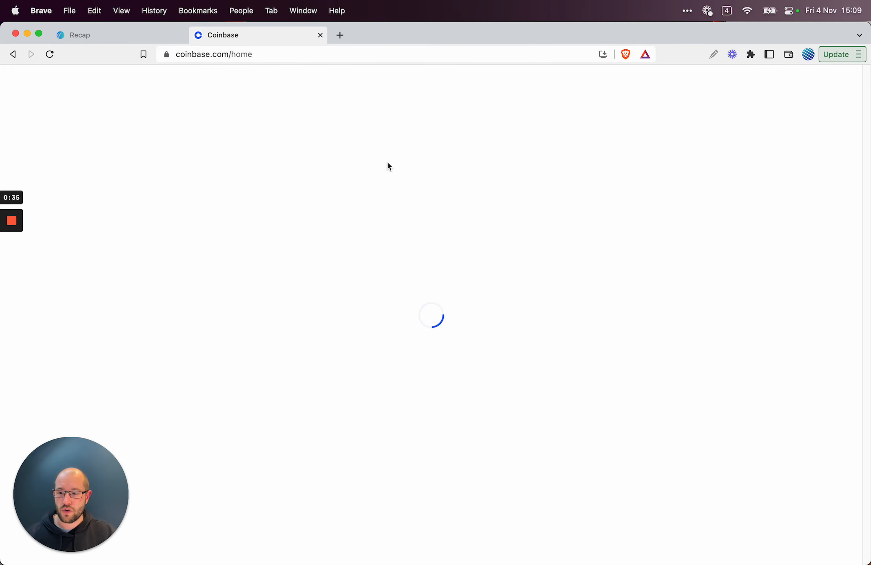
mouse_move(405, 247)
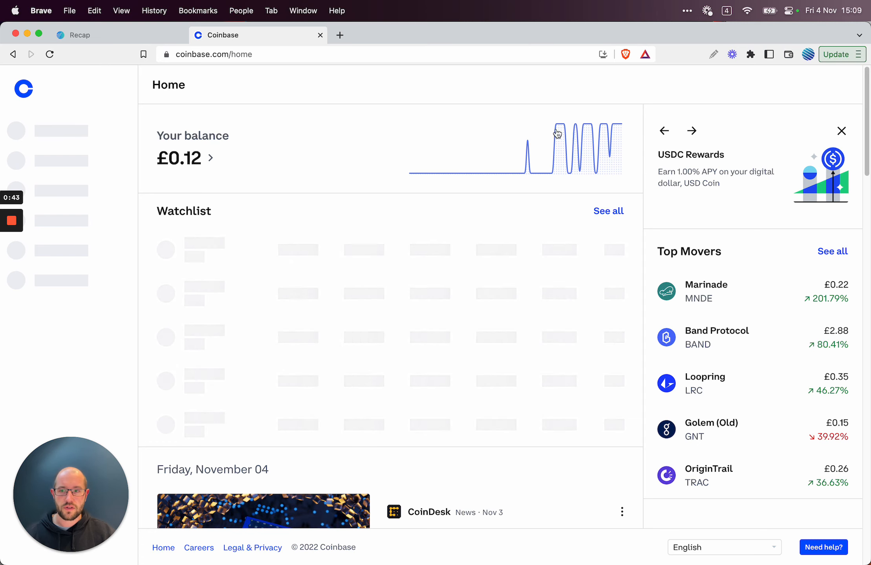
mouse_move(380, 151)
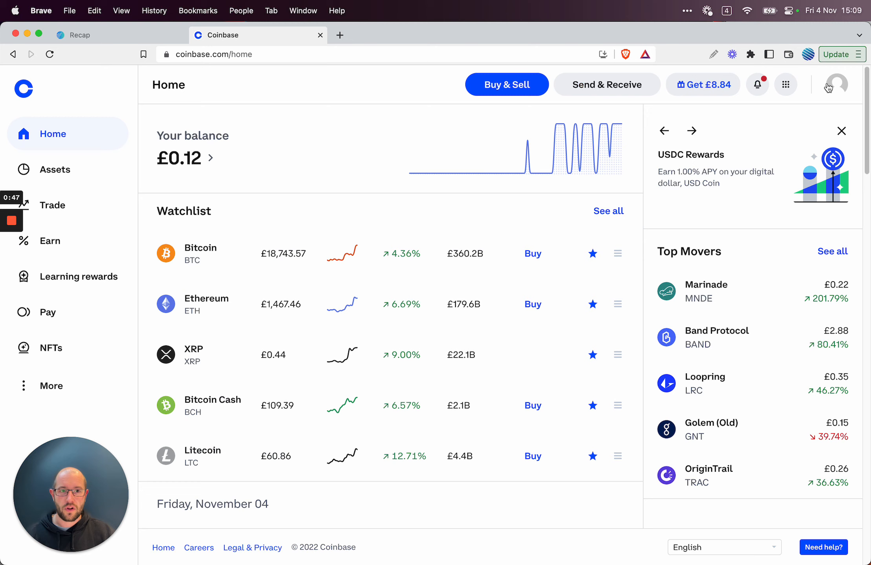
mouse_move(282, 202)
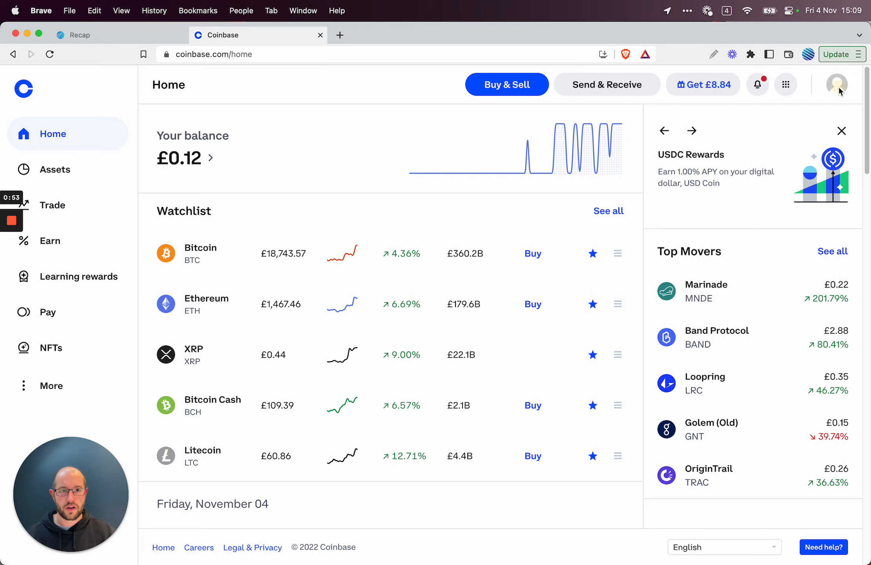
Step: Reach Coinbase account Settings from the profile avatar menu
click(835, 84)
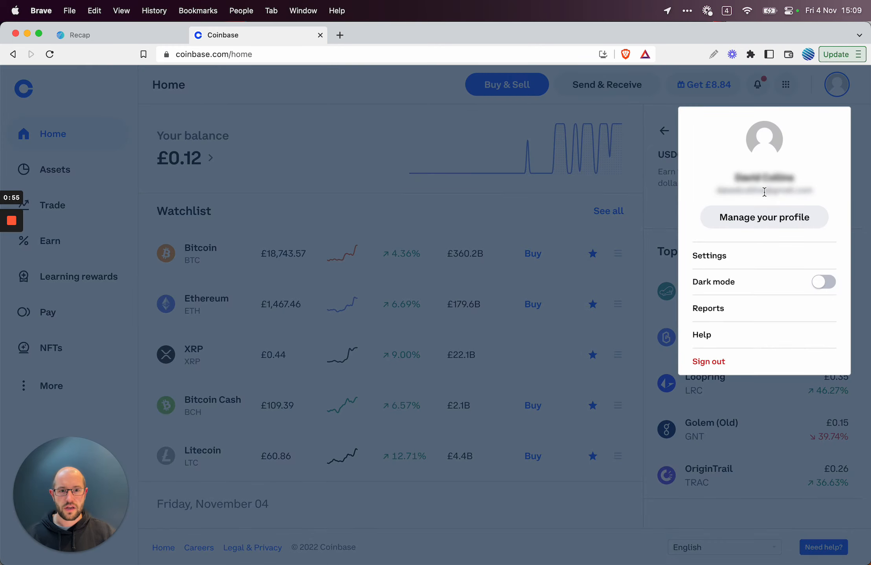
mouse_move(716, 256)
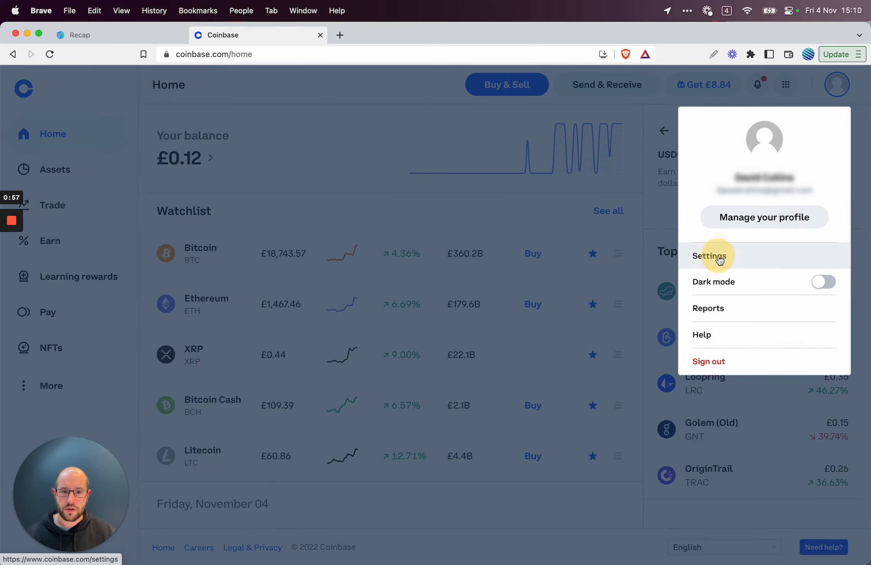
click(708, 256)
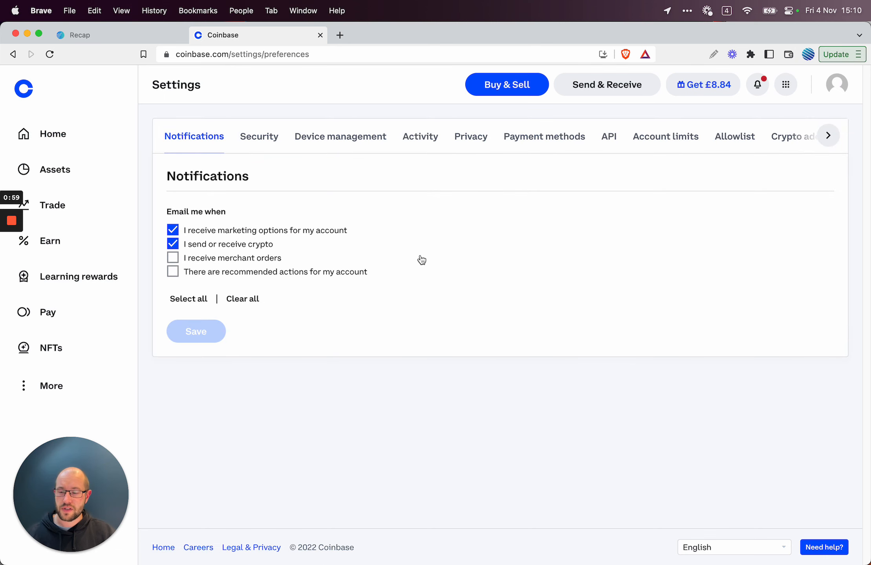
mouse_move(451, 141)
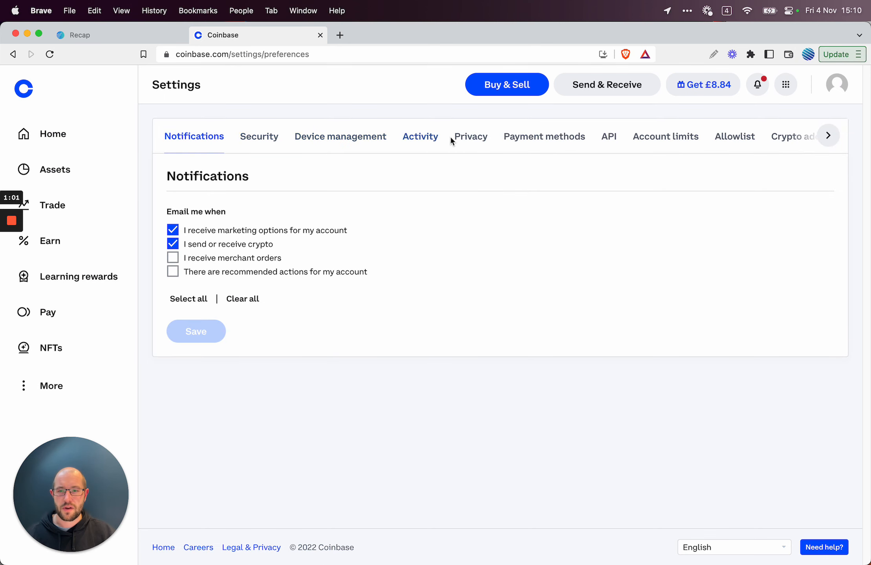
mouse_move(608, 143)
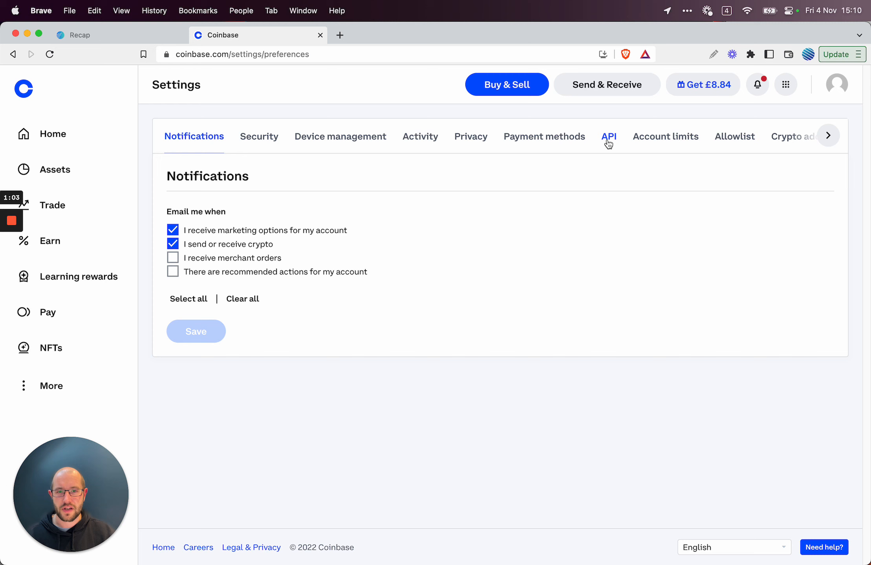
Step: Go to the API settings and start a New API Key, prompting for the 2-step code
click(608, 137)
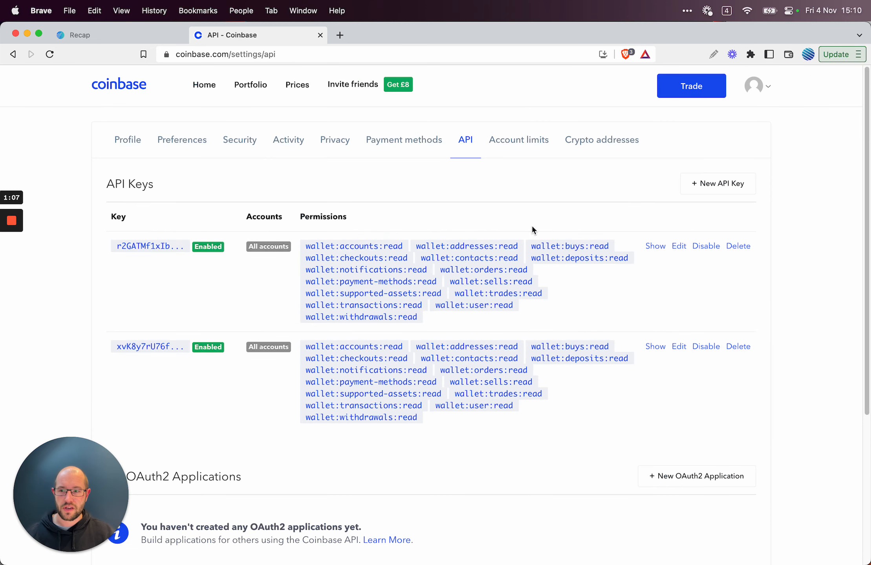
mouse_move(526, 179)
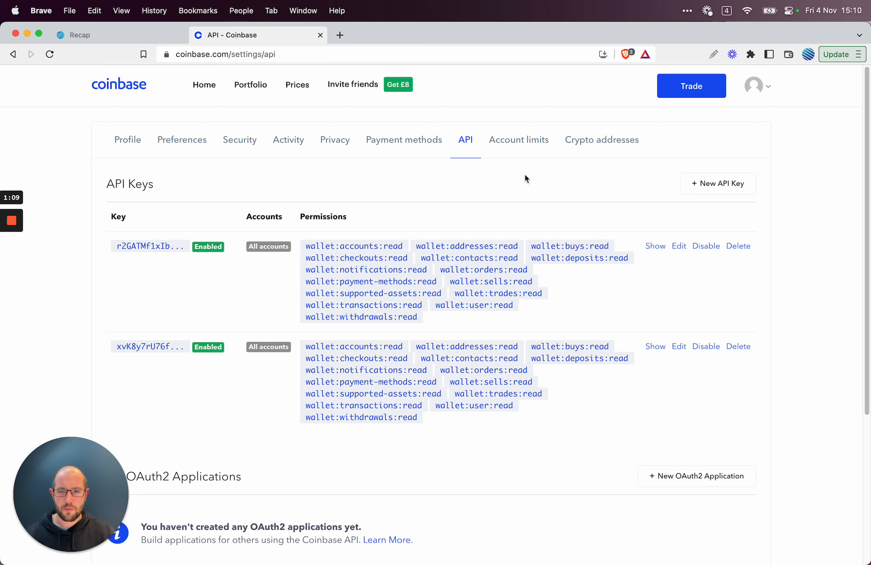
mouse_move(549, 203)
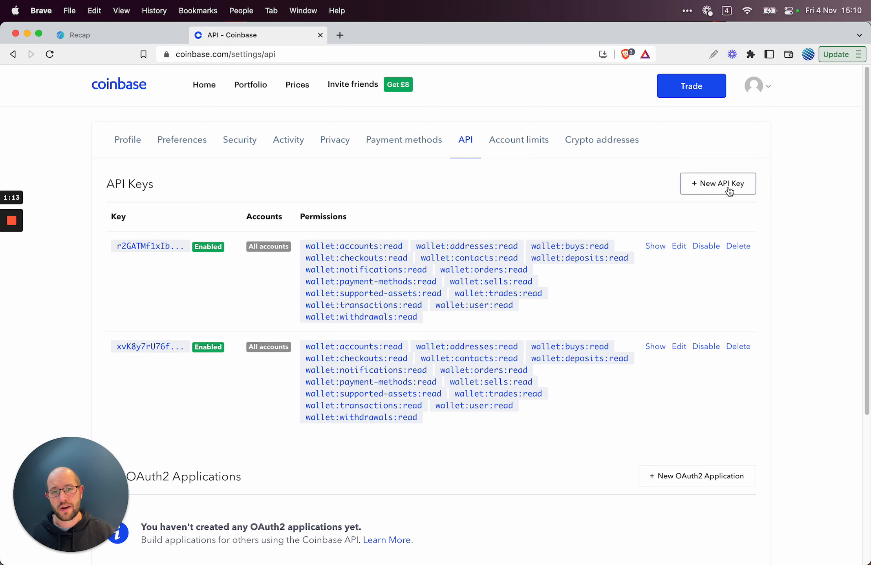
mouse_move(717, 184)
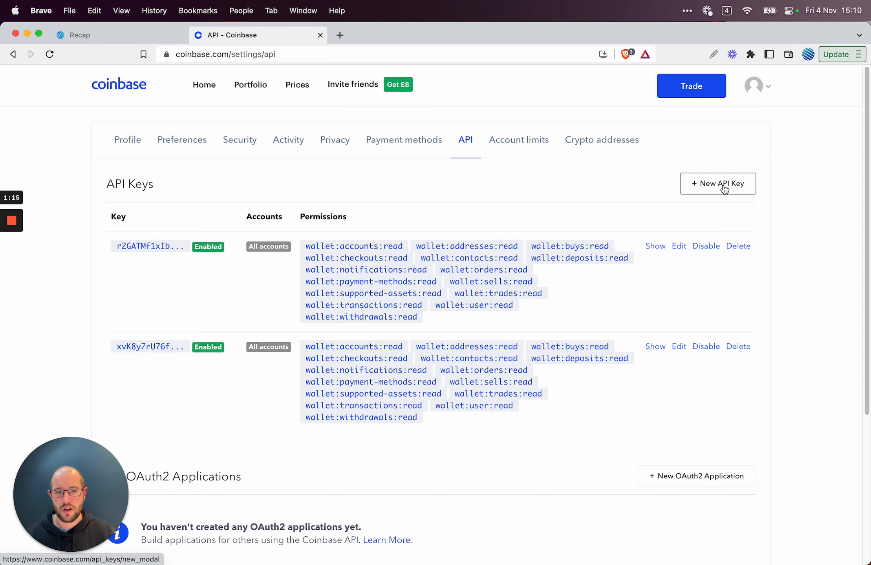
mouse_move(570, 208)
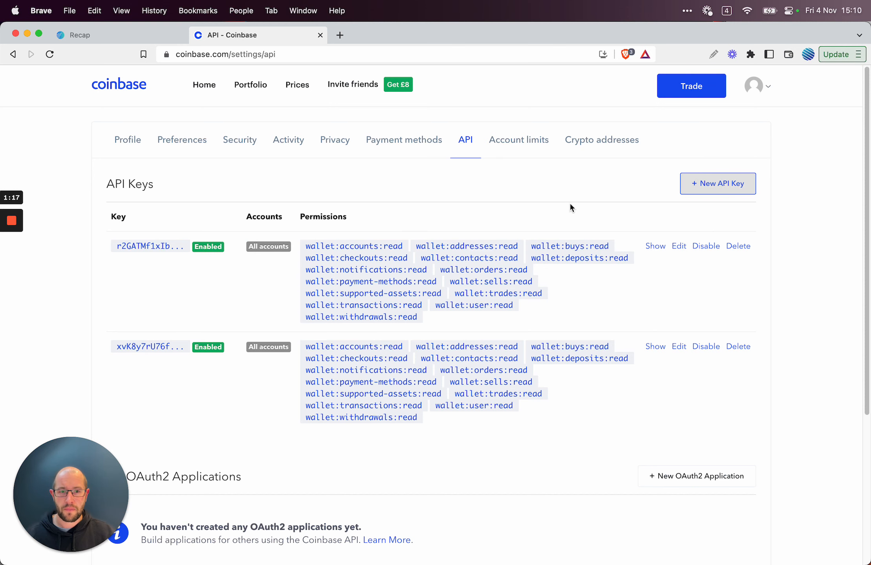
click(717, 183)
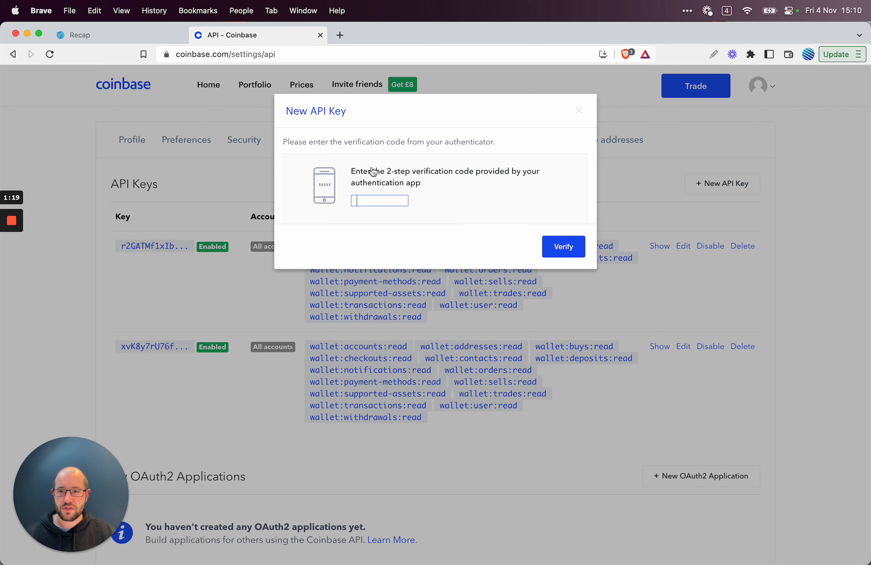
mouse_move(106, 221)
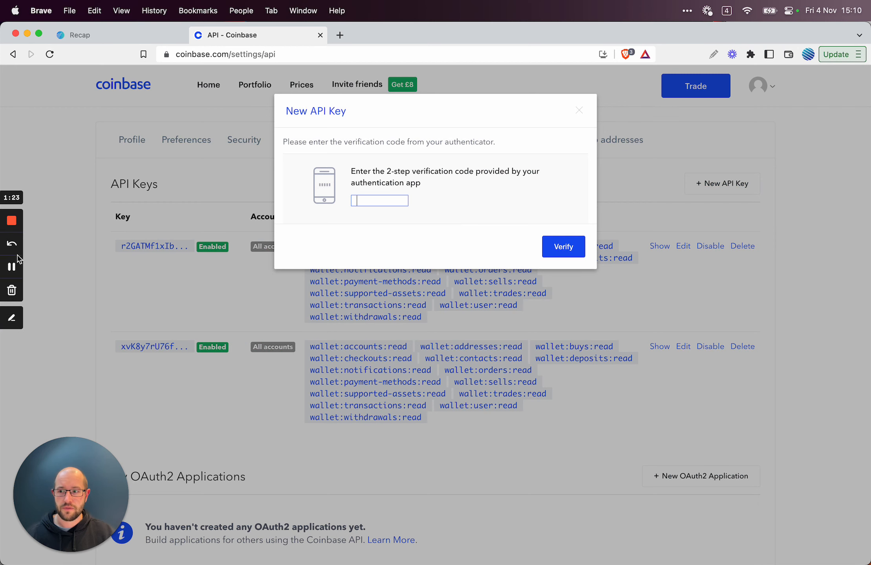
Step: Verify the two-step code and give the new key access to all wallets
click(562, 247)
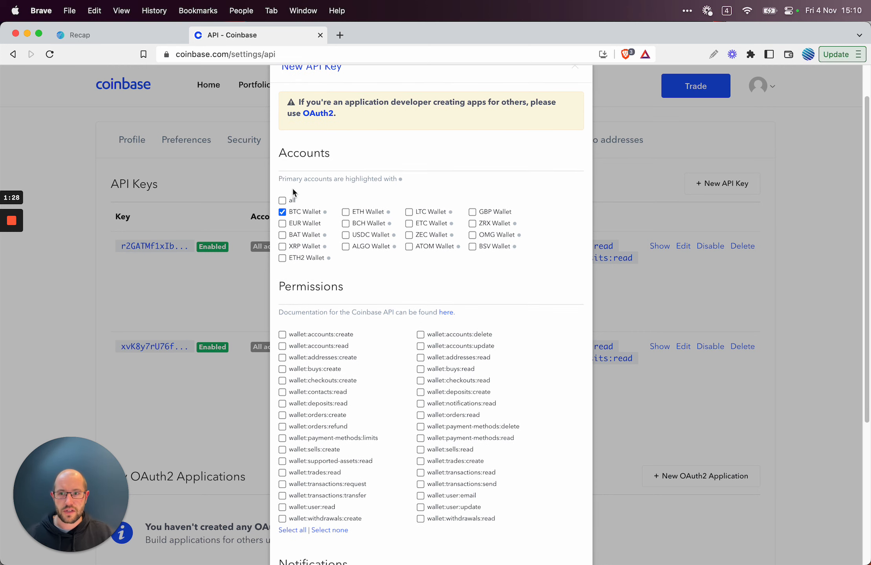
click(282, 200)
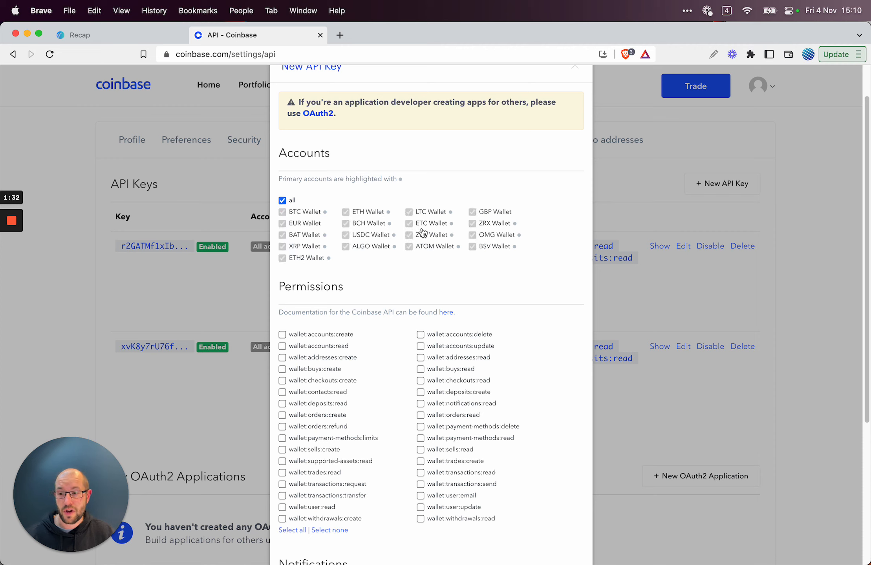
mouse_move(421, 246)
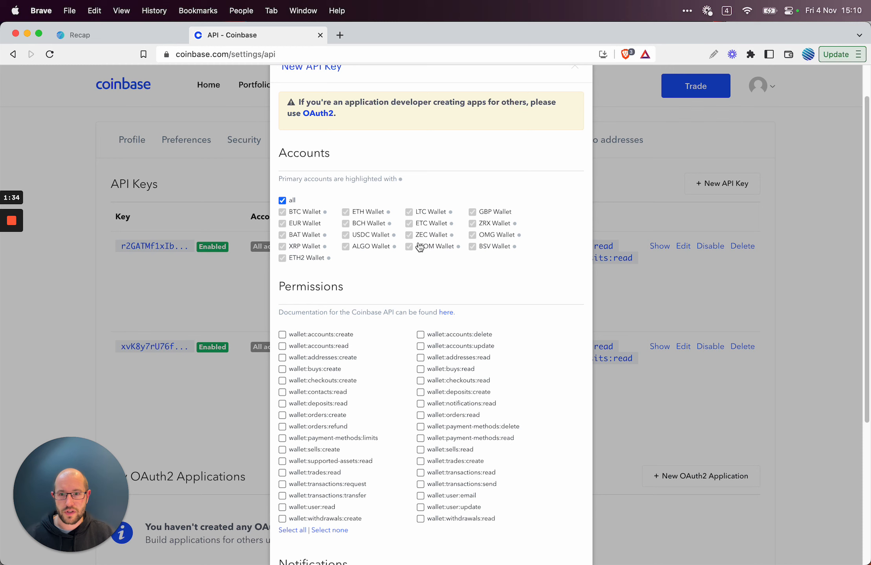
mouse_move(455, 281)
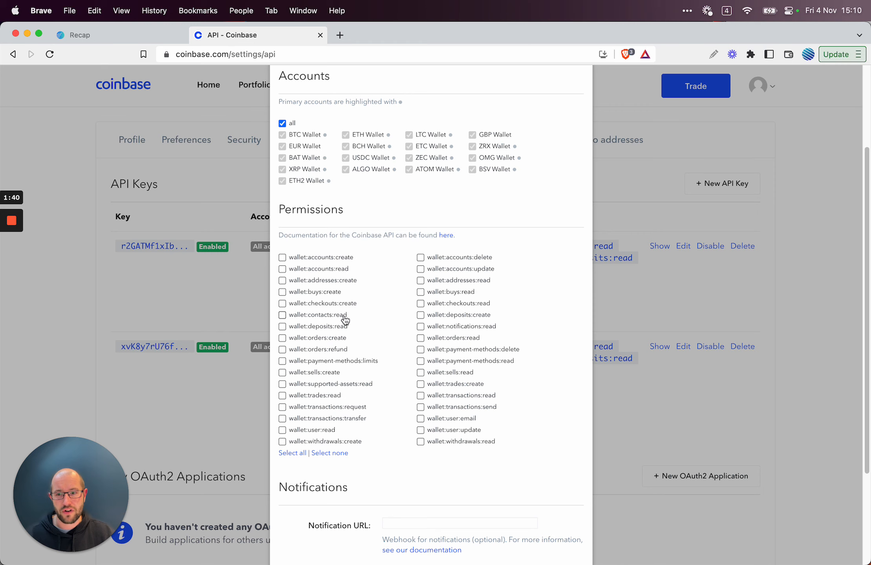
mouse_move(401, 282)
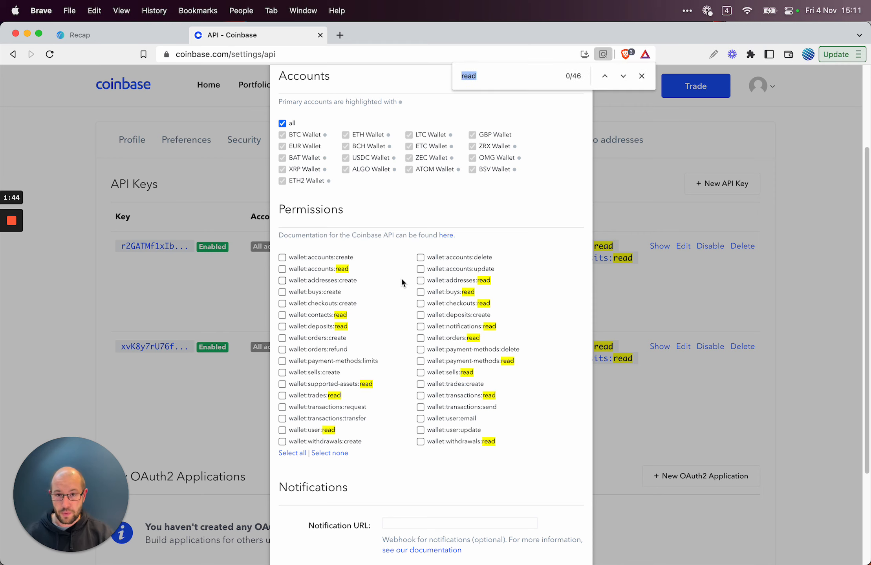
Step: Tick the contacts, deposits, trades and withdrawals read permissions, leaving all others unchecked
click(622, 75)
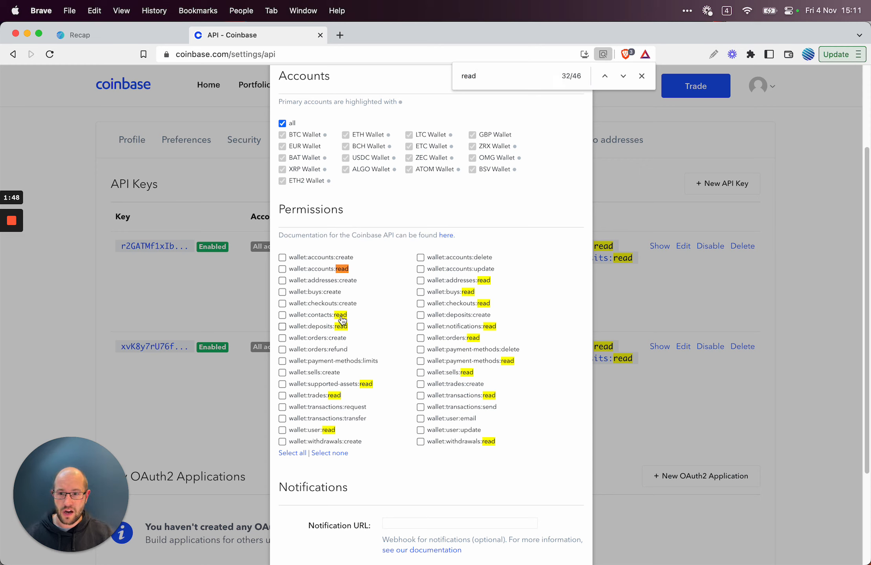
click(282, 314)
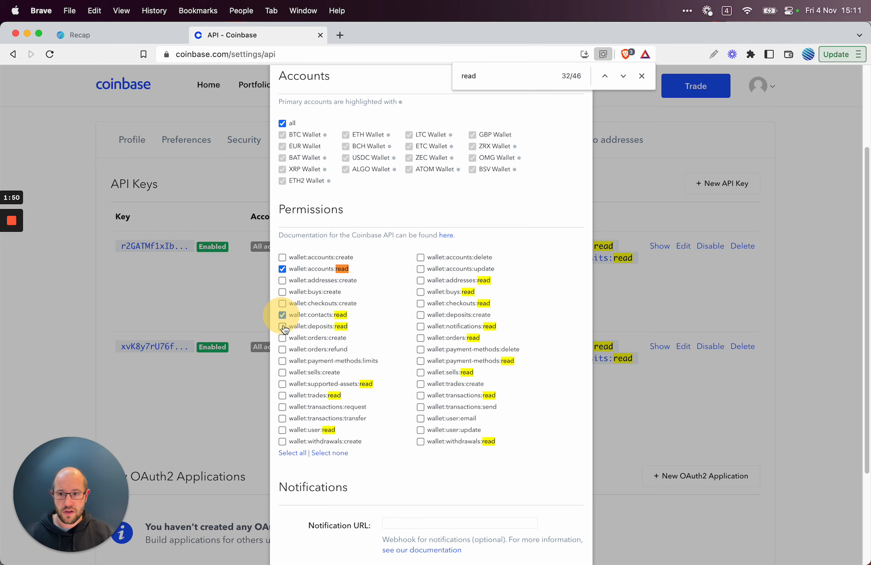
click(282, 326)
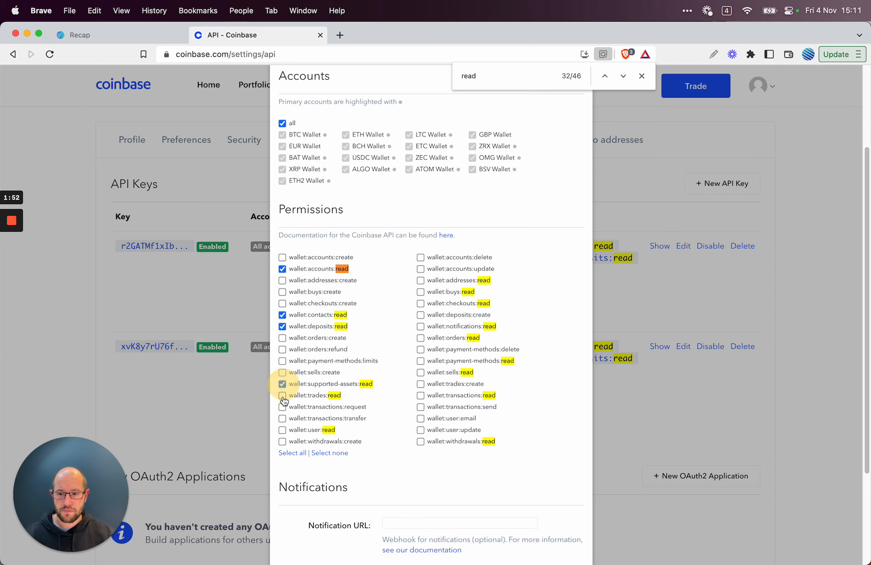
click(282, 396)
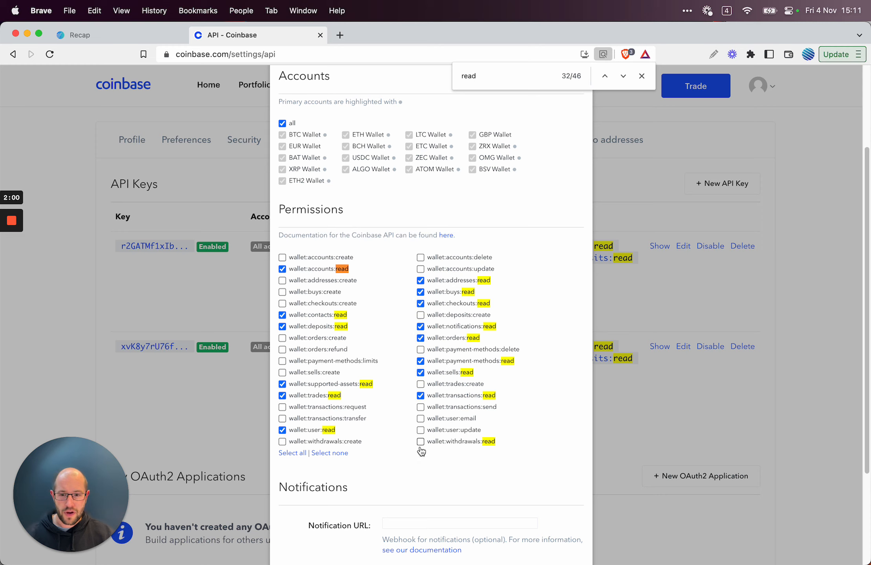
click(420, 442)
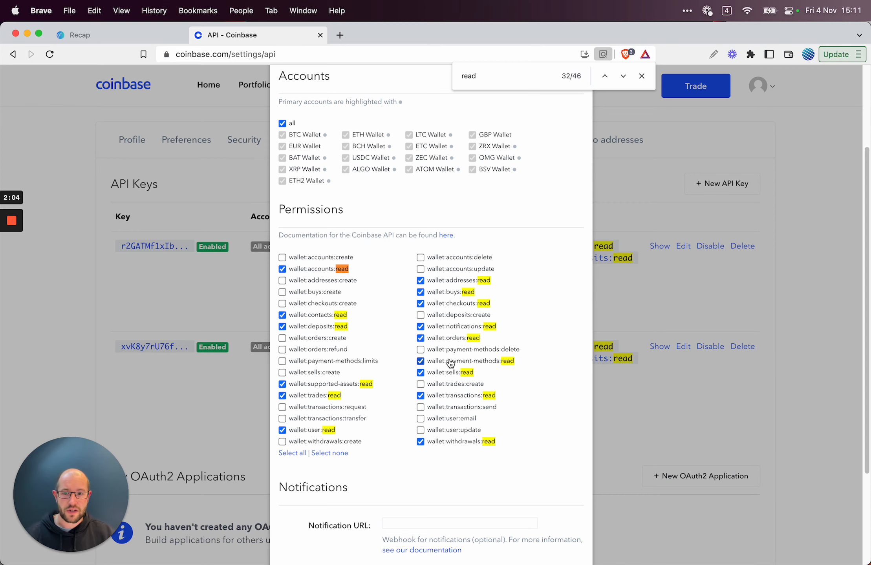
scroll(down, 3)
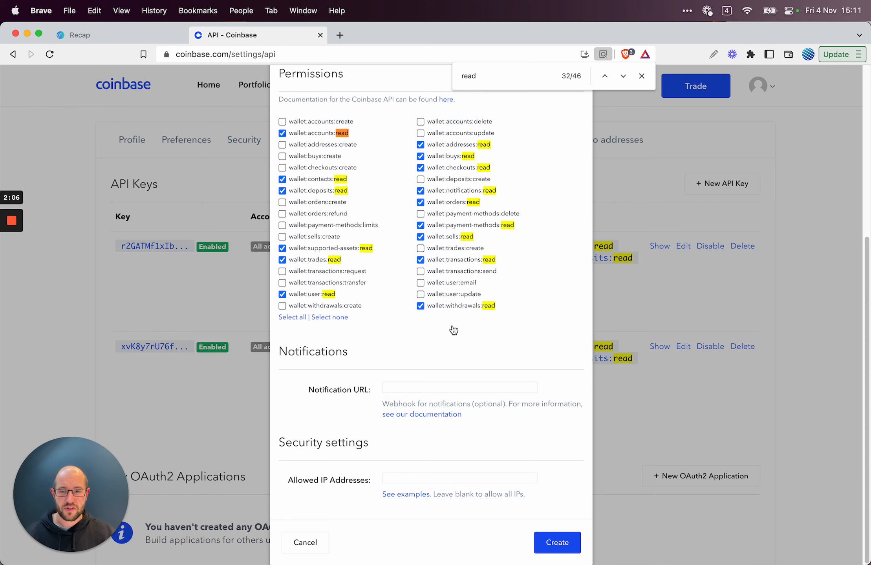
mouse_move(557, 542)
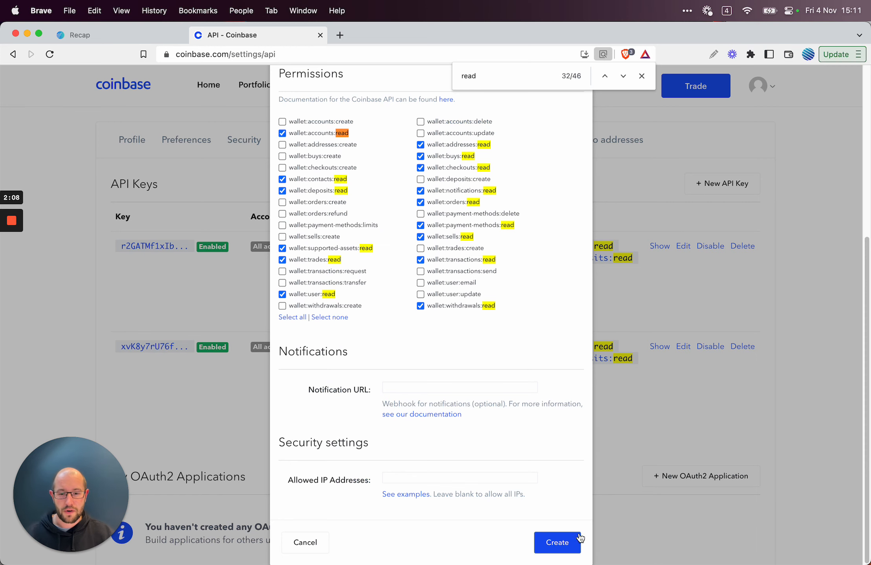
Step: Create the read-only key and paste its API key and secret into Recap's Coinbase form, then submit
click(557, 542)
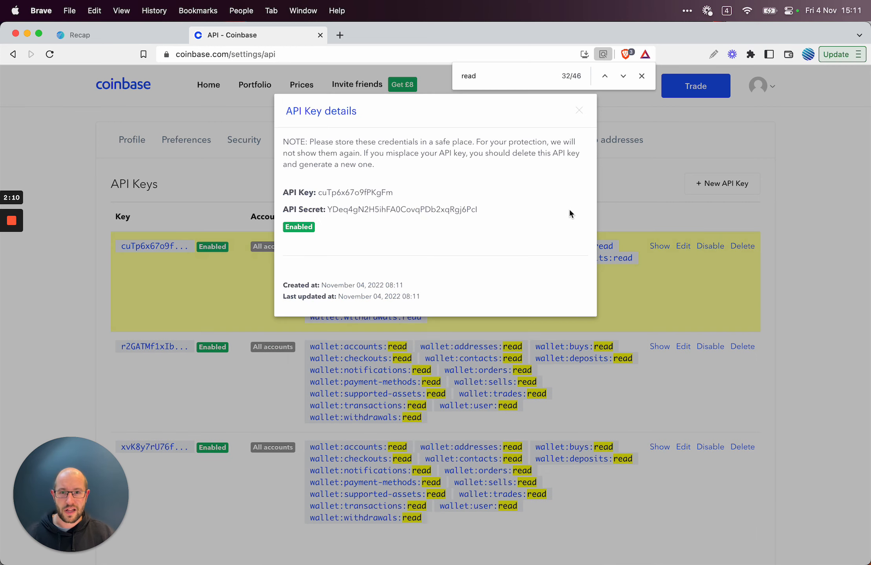
double_click(356, 192)
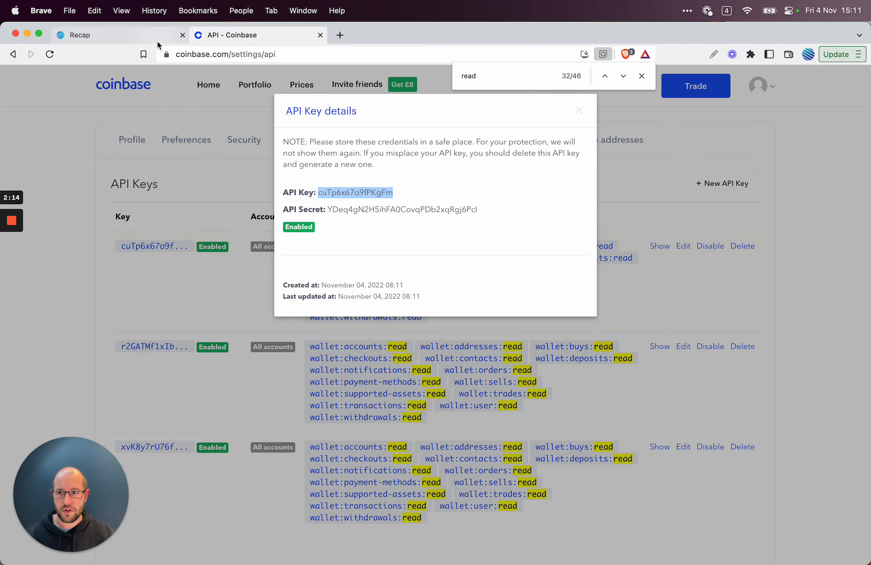
click(83, 35)
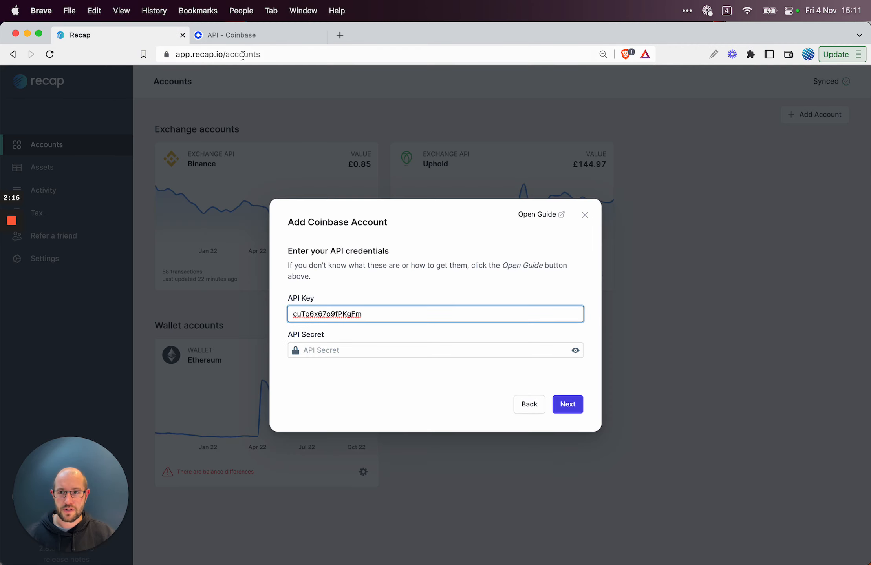
click(233, 35)
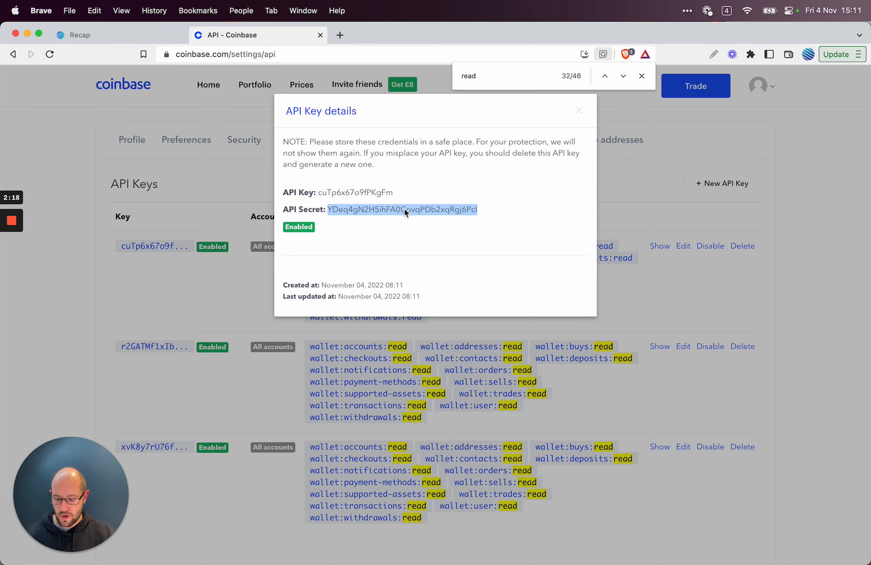
click(81, 34)
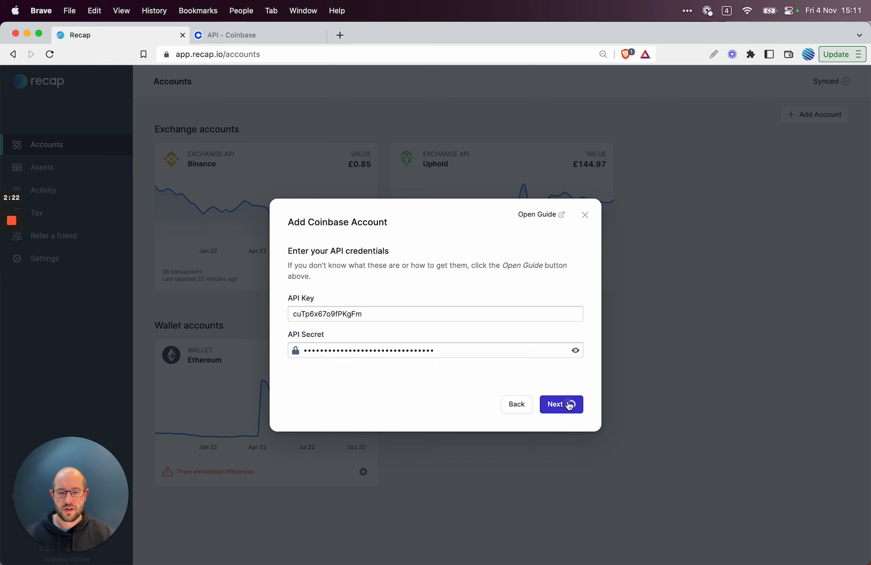
click(560, 404)
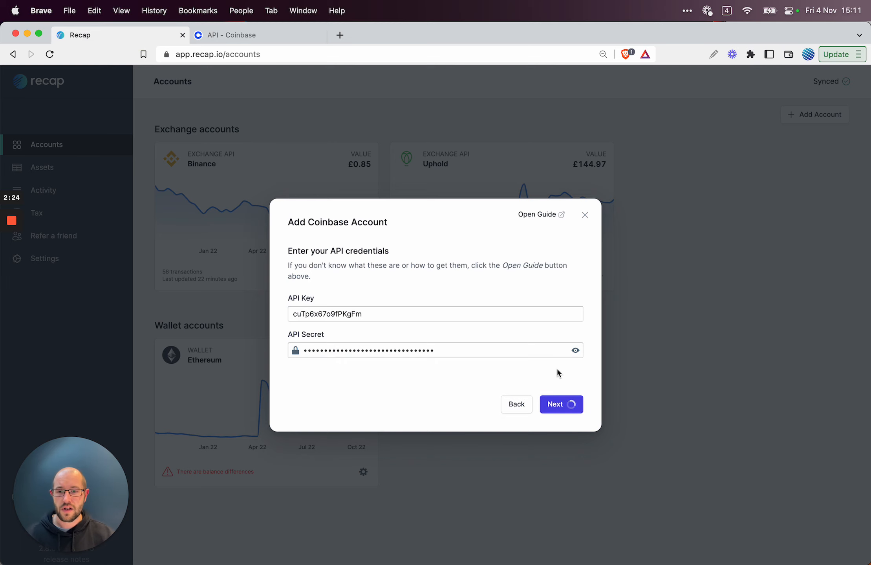
Step: Confirm adding the Coinbase account so it appears and begins syncing transactions
click(560, 404)
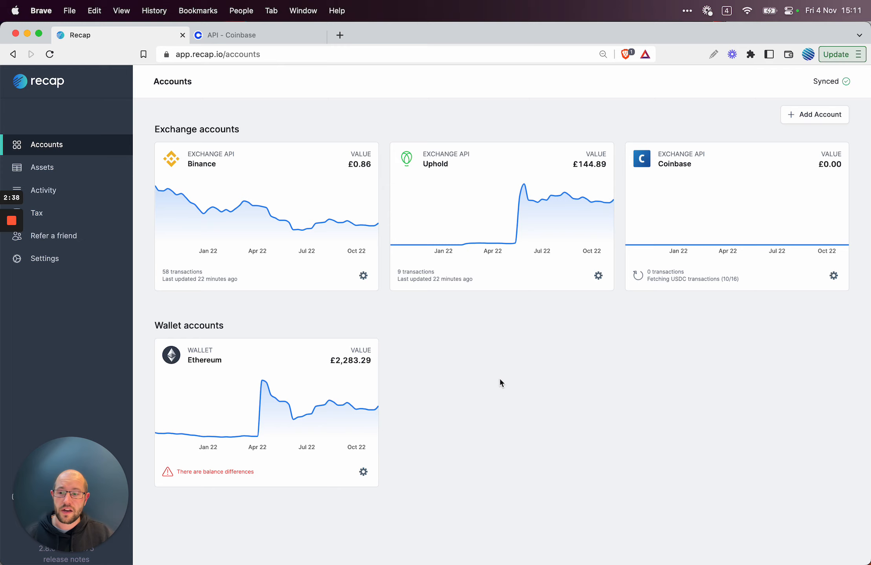
mouse_move(573, 377)
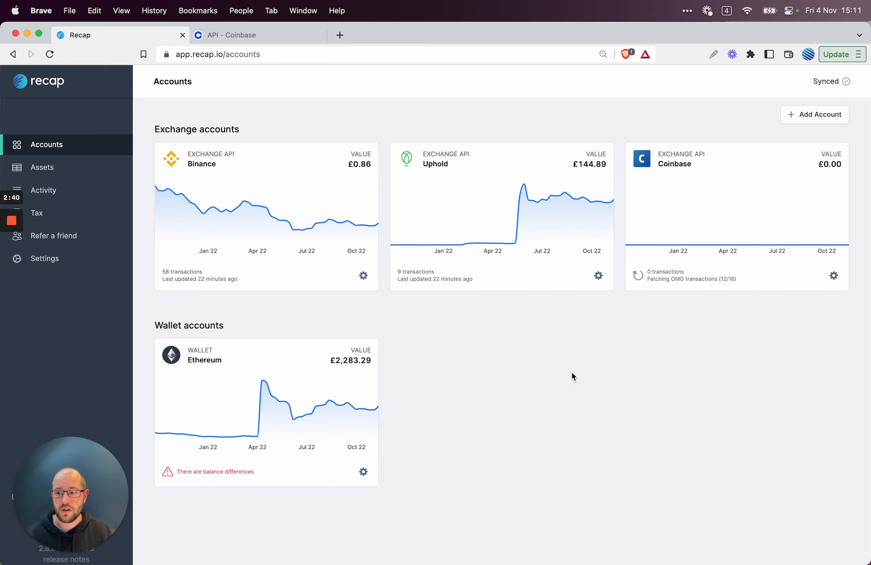